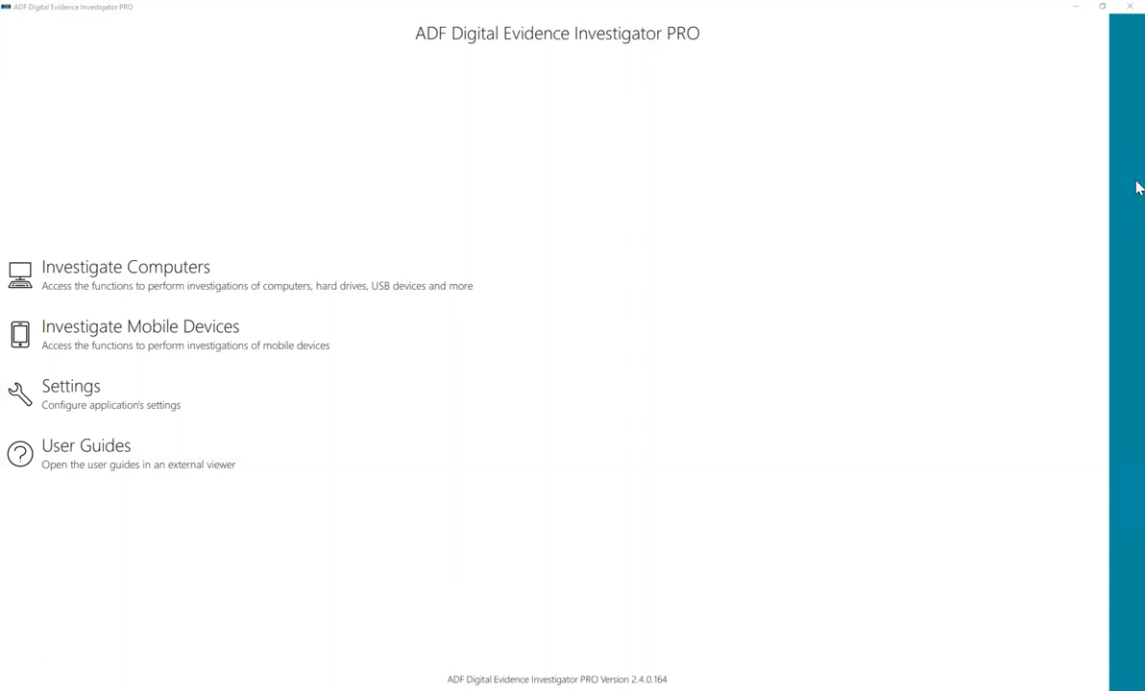
# Step: Start a computer investigation with no predefined search profile, choosing captures at scan time
pyautogui.click(125, 273)
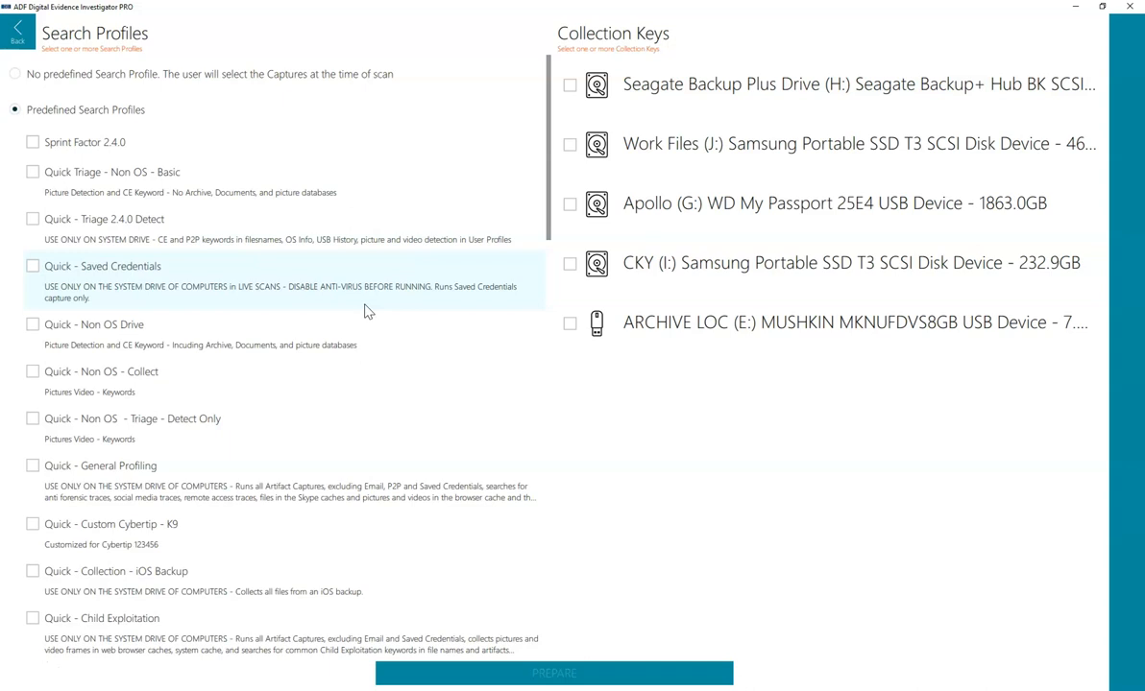
pyautogui.click(13, 73)
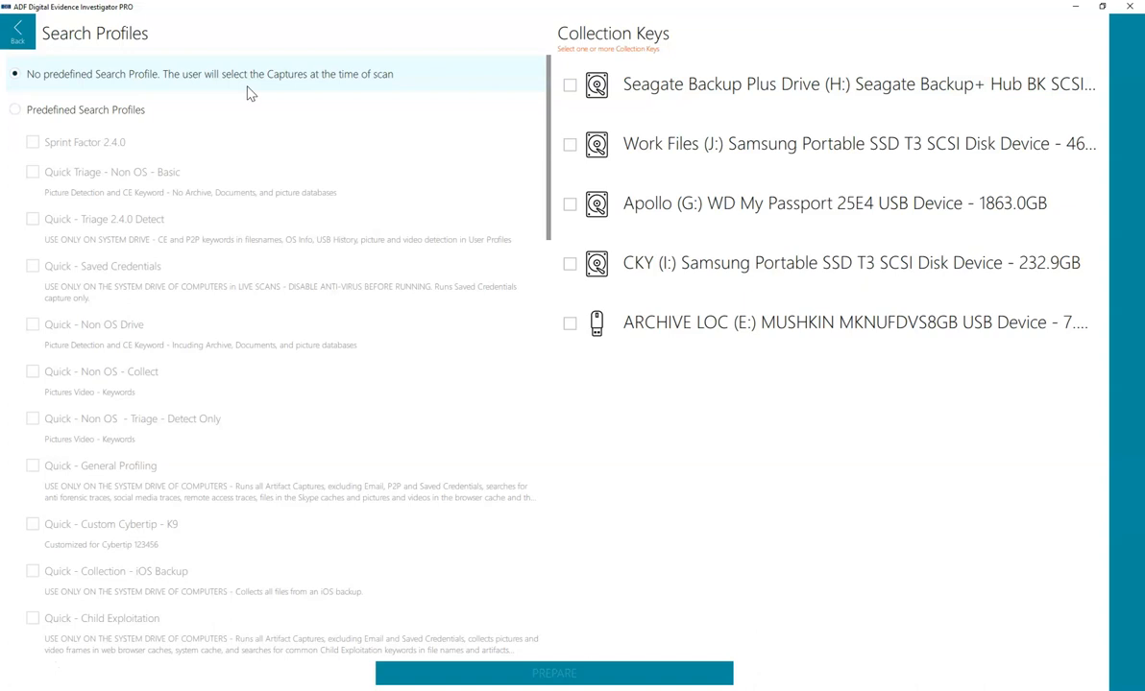
# Step: Prepare the CKY (I:) Samsung Portable SSD T3 as the collection key
pyautogui.click(569, 263)
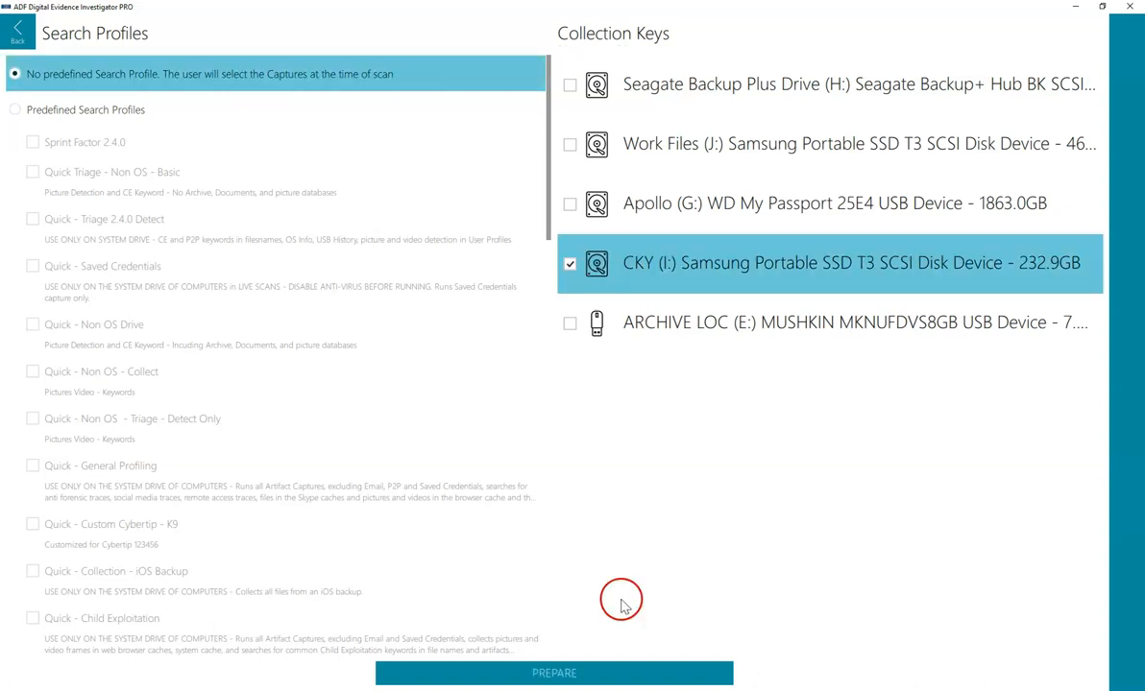
pyautogui.click(553, 672)
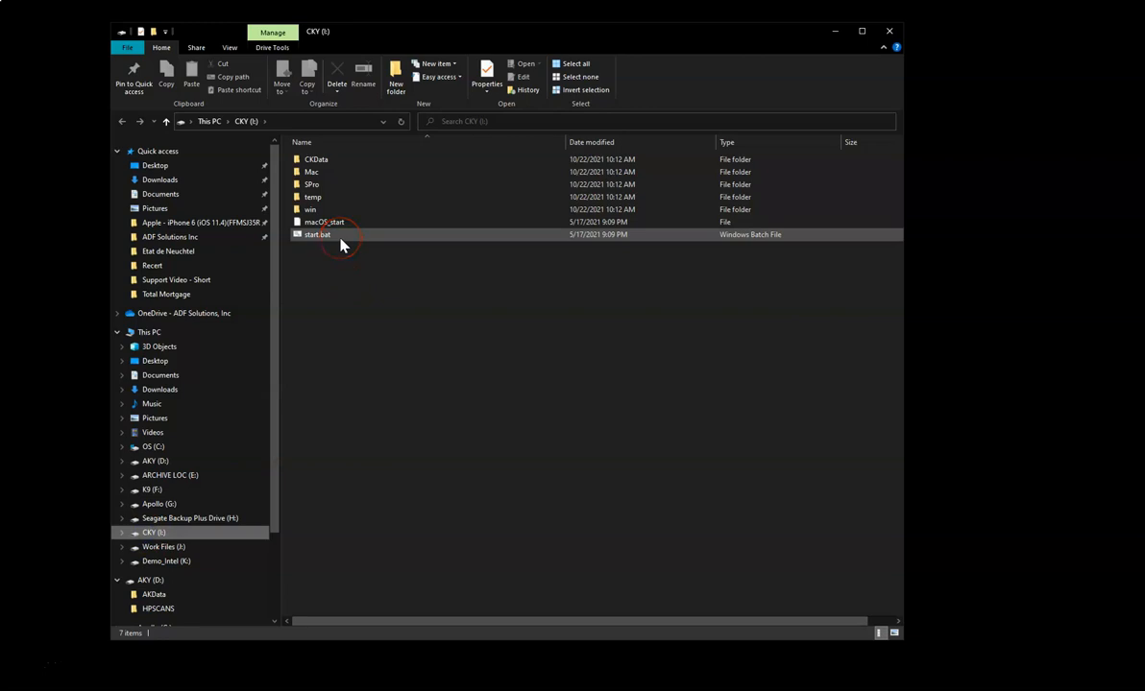
pyautogui.moveTo(342, 238)
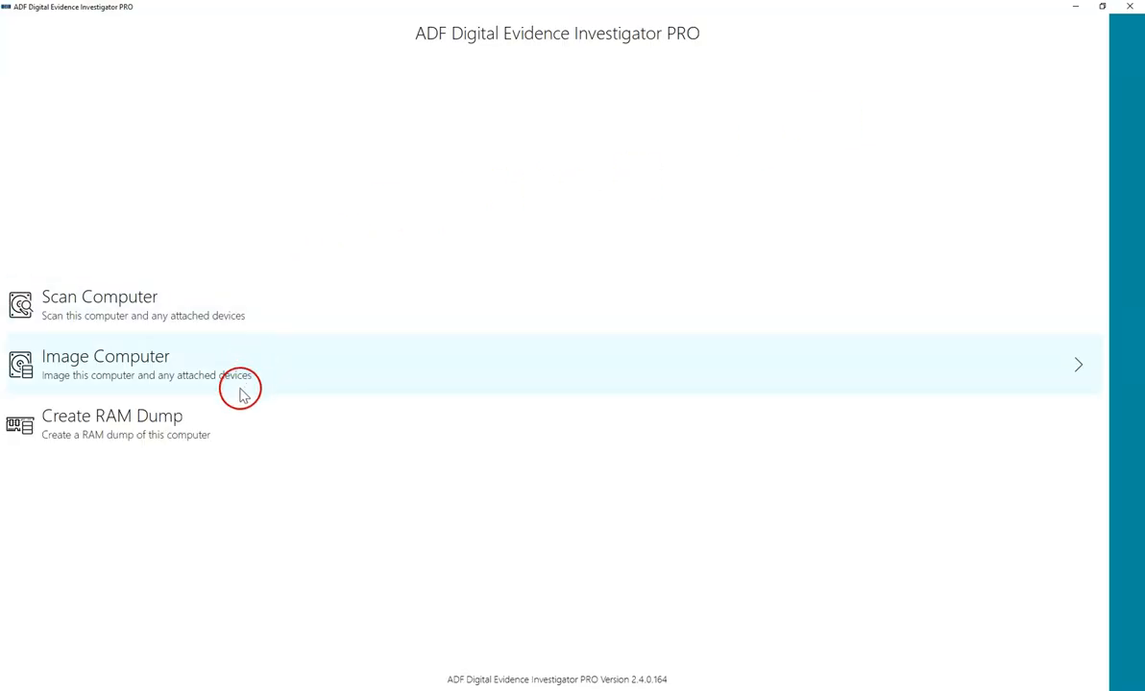
# Step: Capture an 8.5 GB RAM dump of this computer and return to the live-scan home menu
pyautogui.click(112, 424)
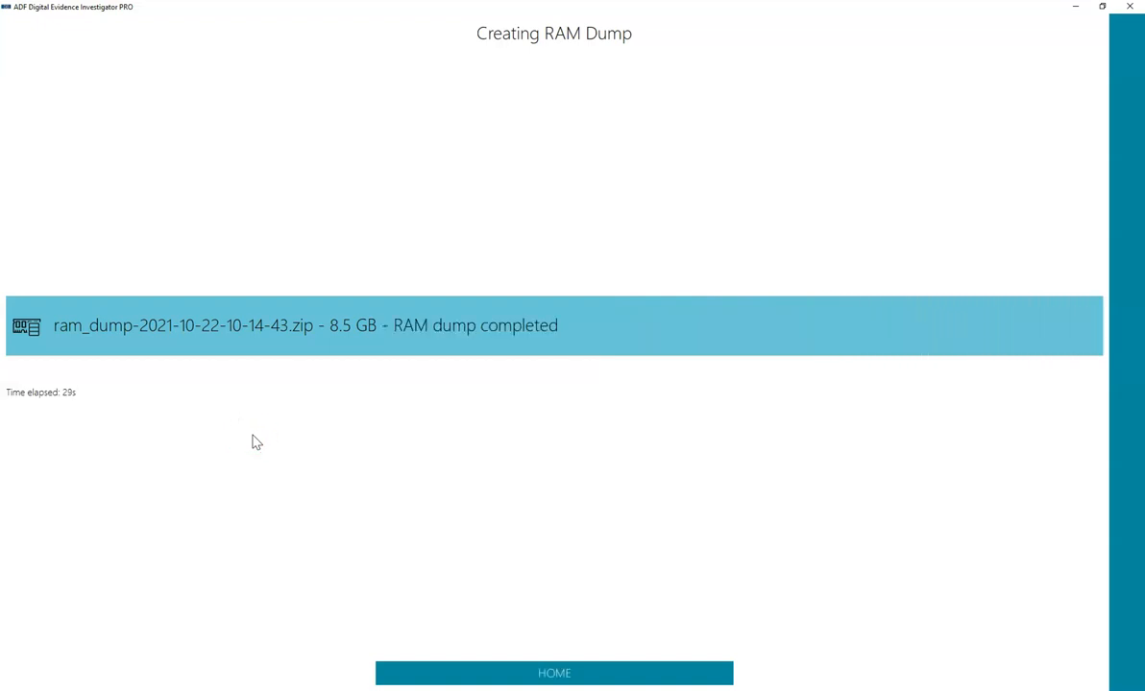
pyautogui.click(553, 672)
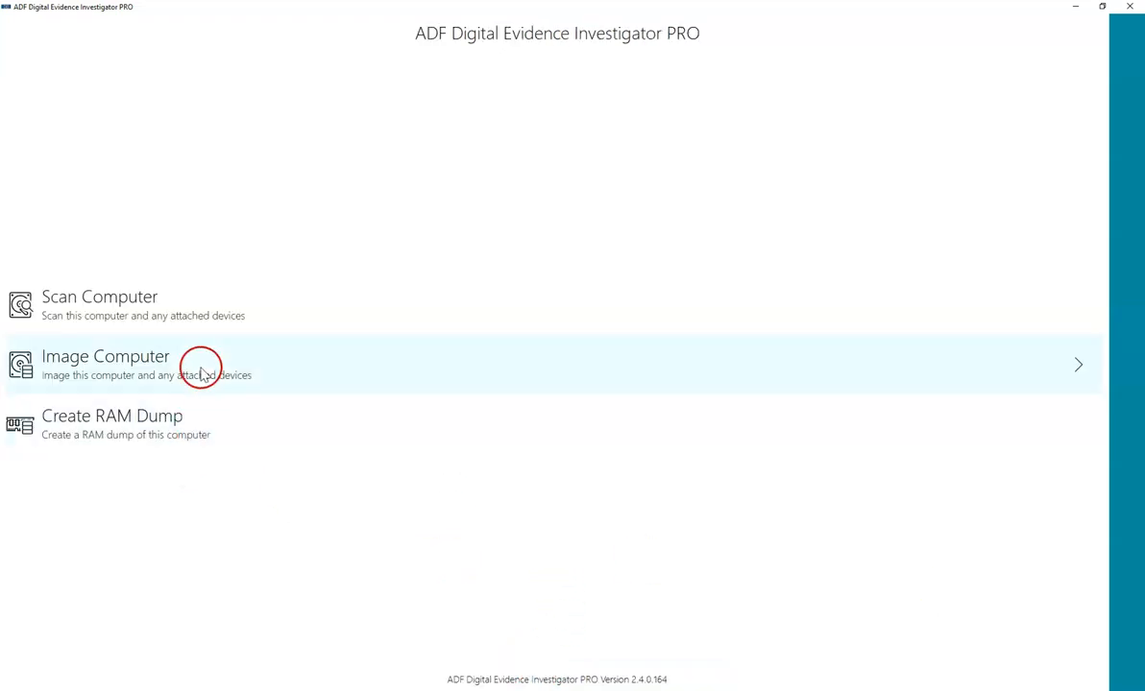
pyautogui.moveTo(196, 330)
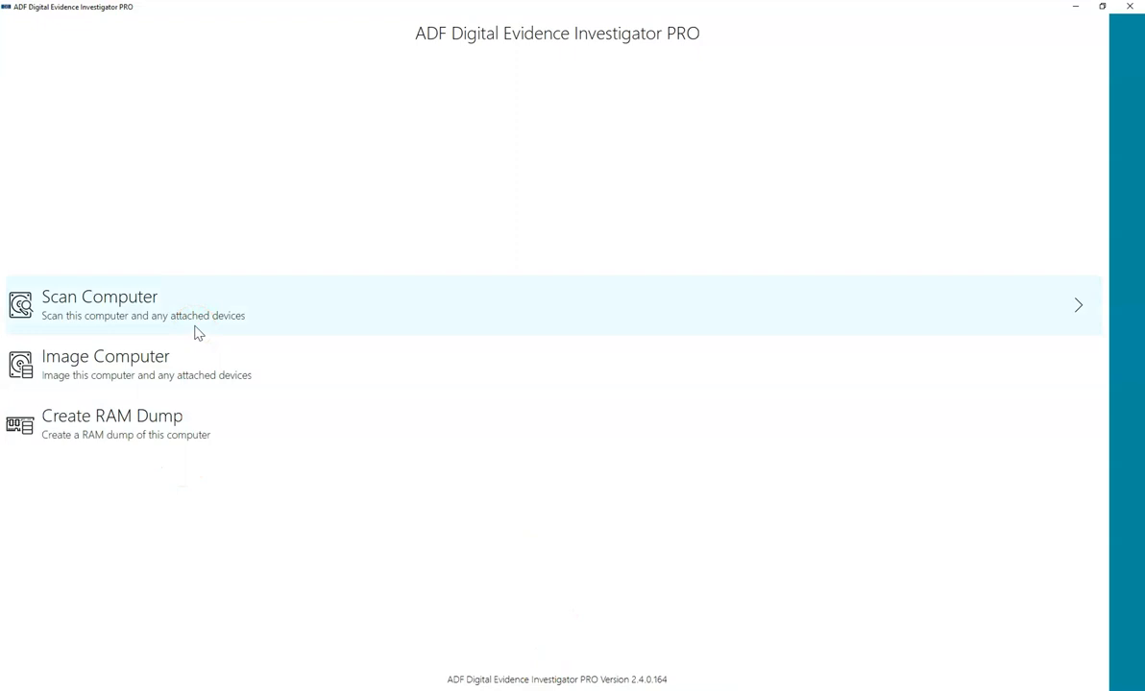